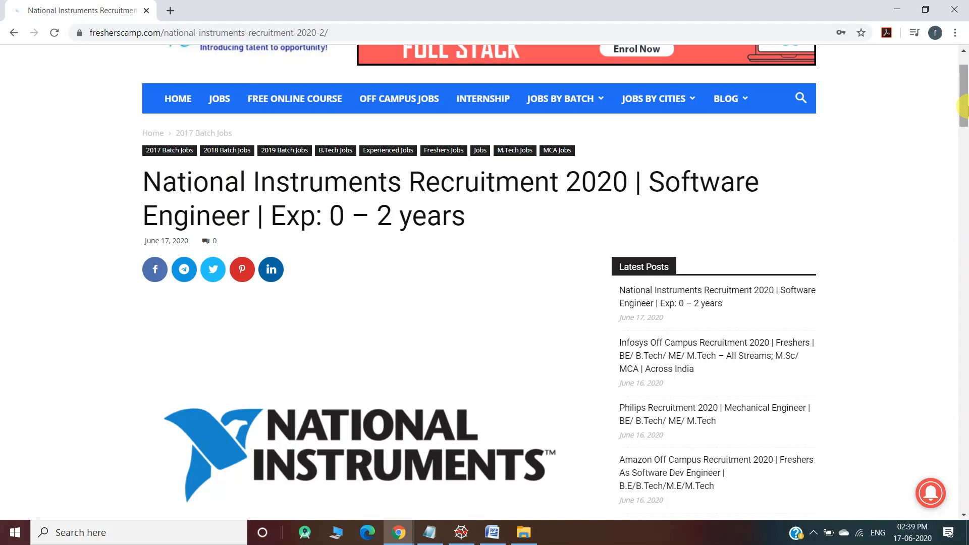
Scroll past the NI logo to the company details table and Basic Qualifications
scroll("down", 3)
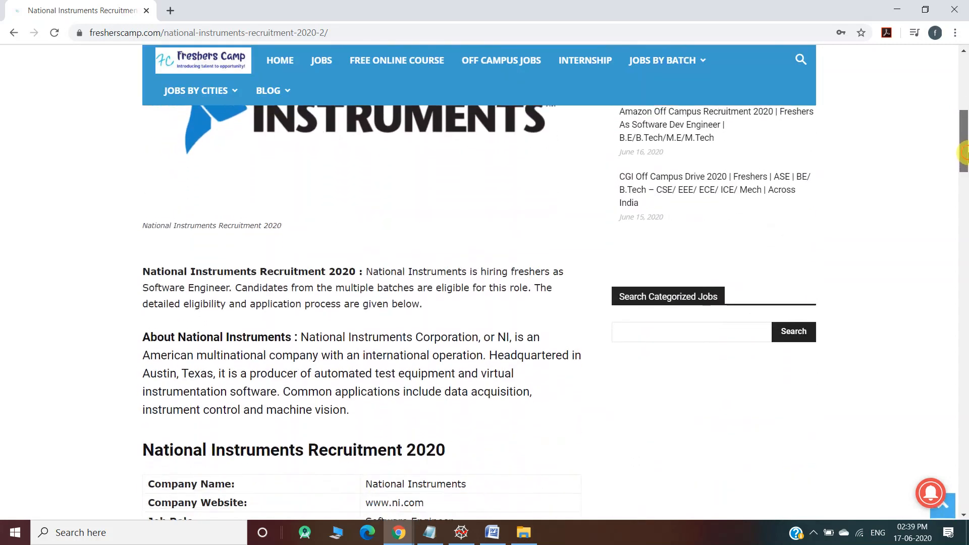
scroll("down", 3)
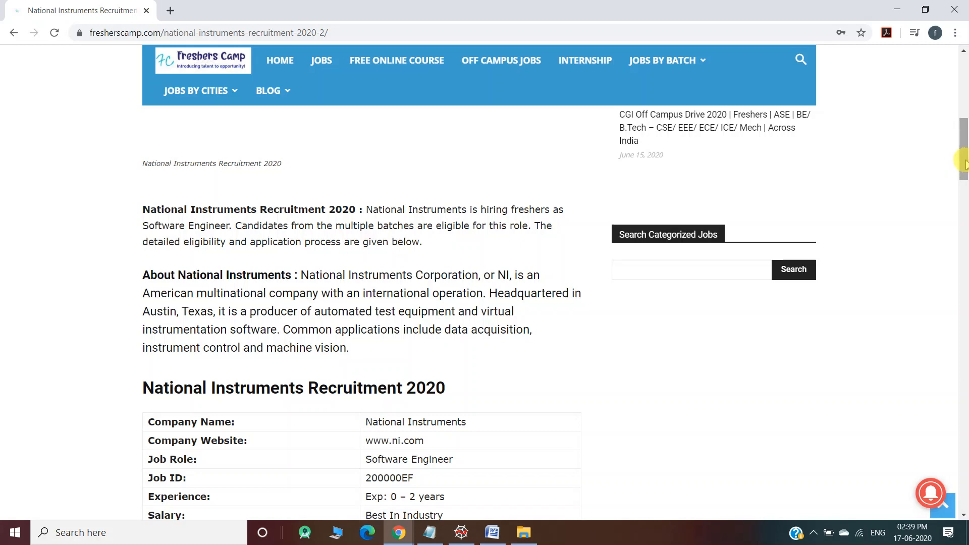
scroll("down", 3)
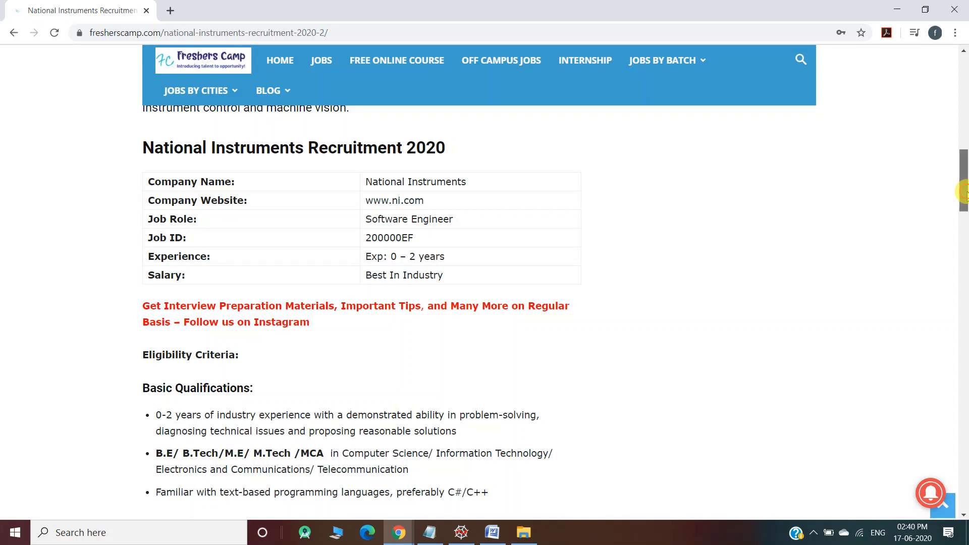
Scroll further down to the Job Description and How To Apply sections
scroll("down", 3)
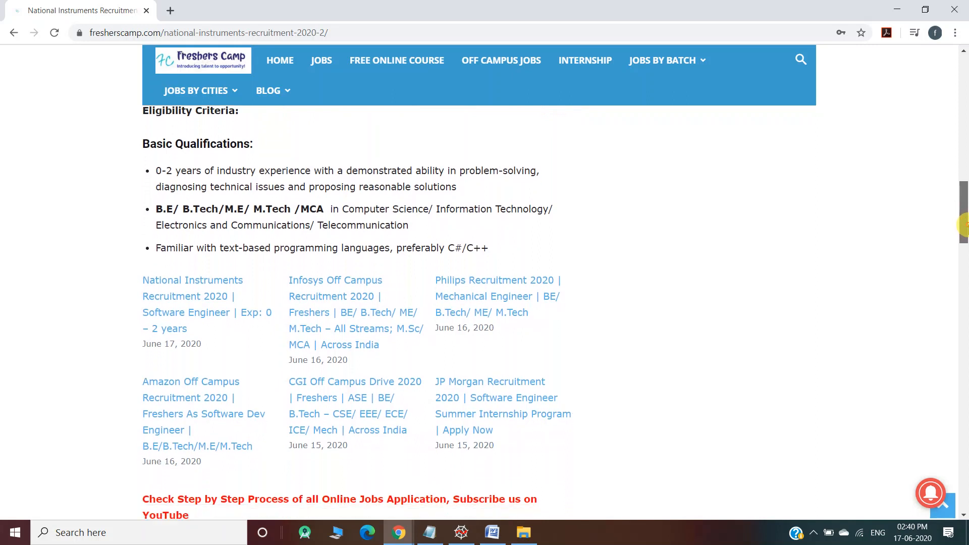
scroll("down", 3)
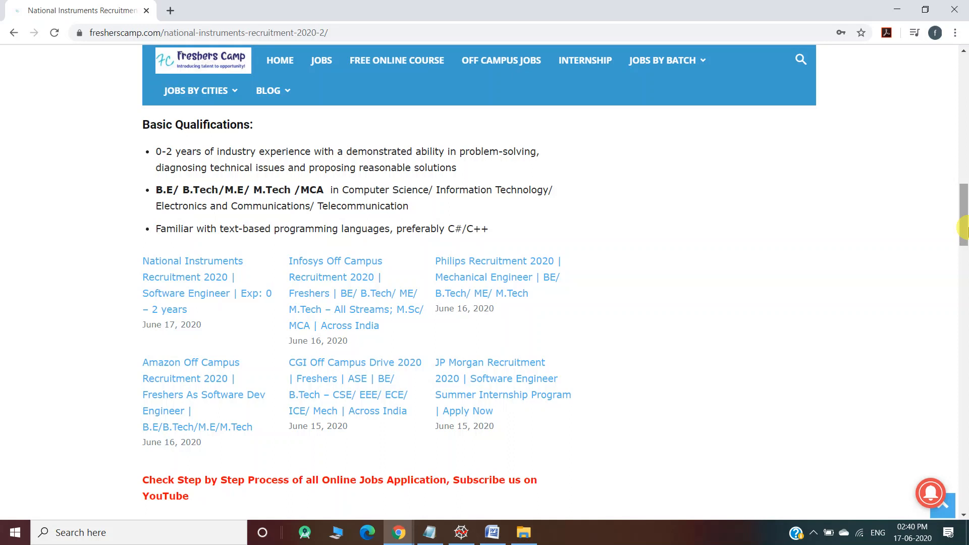
mouse_move(962, 234)
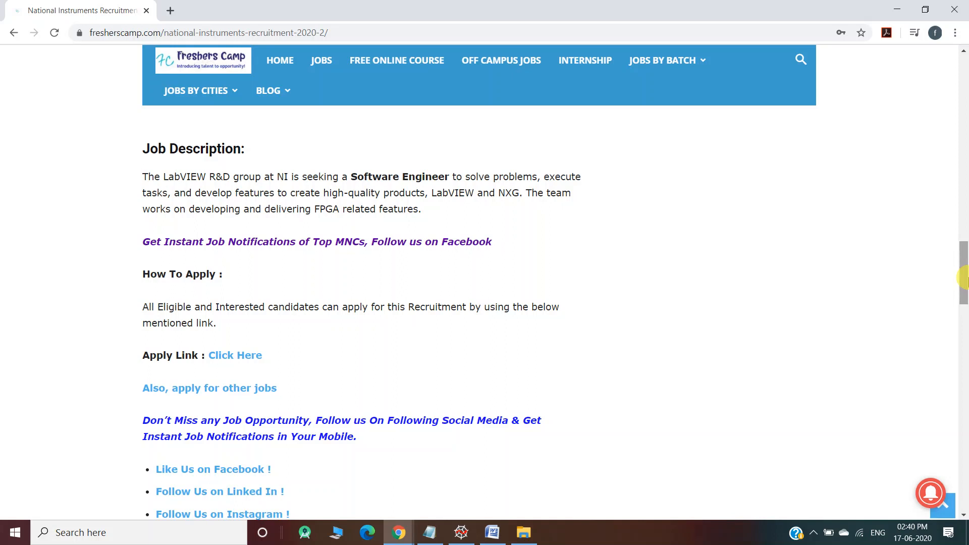
Follow the 'Click Here' apply link to load the NI Software Engineer job in a new tab
scroll("down", 3)
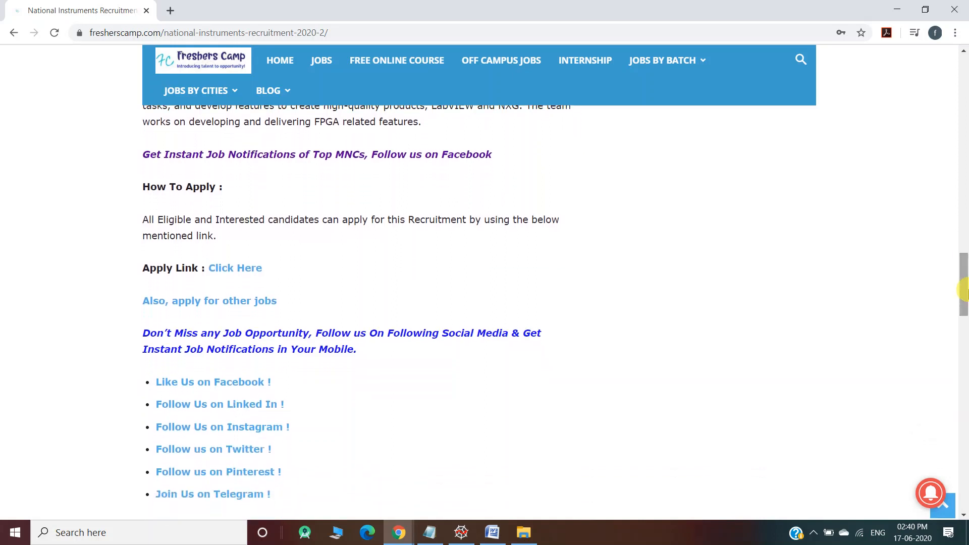
mouse_move(245, 267)
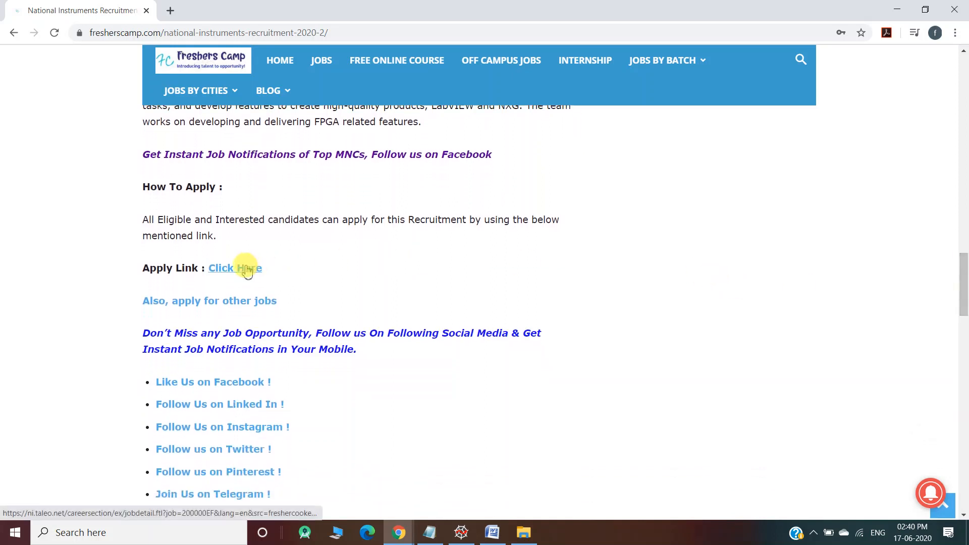
left_click(235, 268)
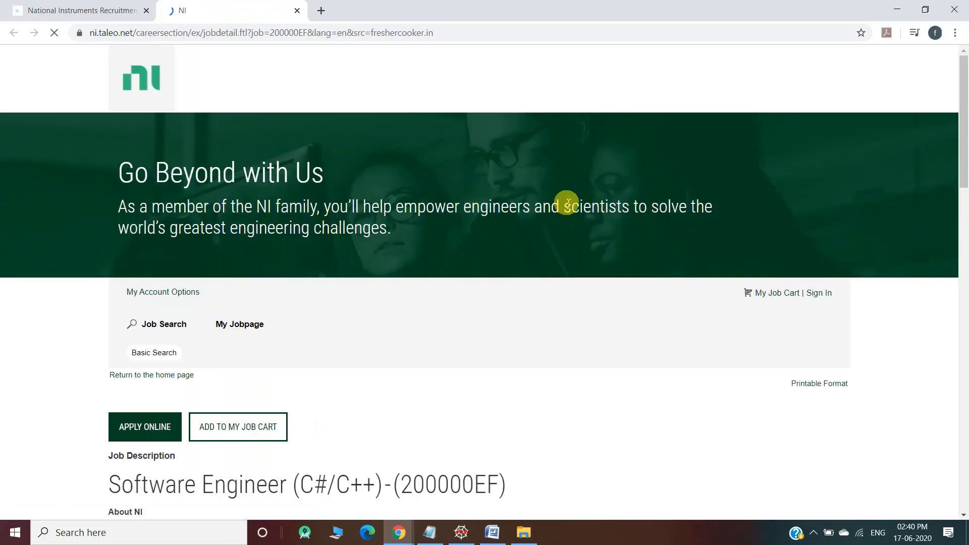
Review the Software Engineer (C#/C++) description and choose APPLY ONLINE
scroll("down", 3)
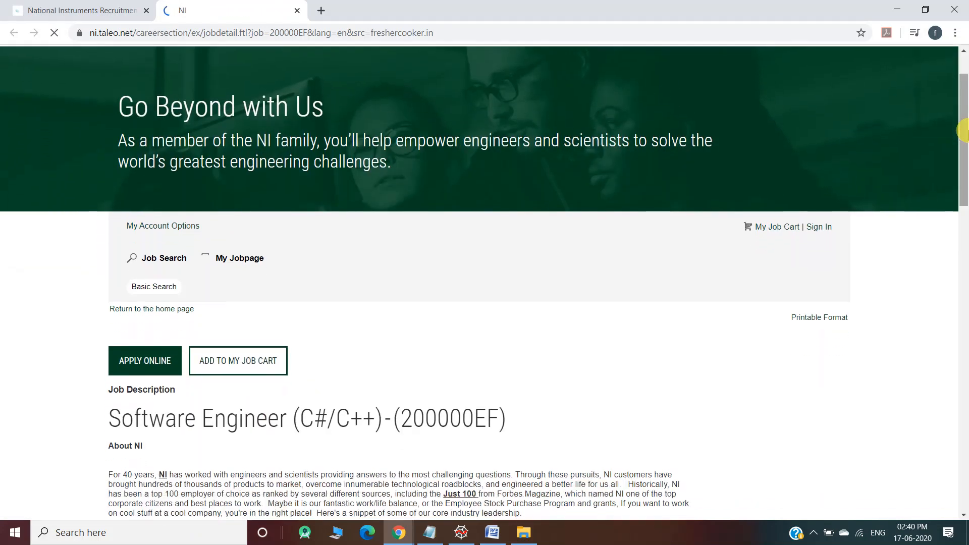
scroll("down", 3)
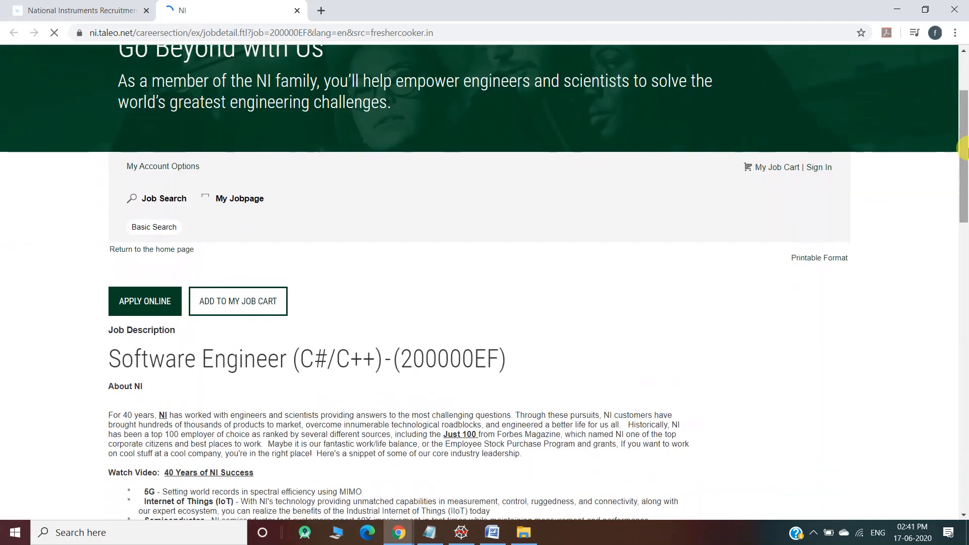
scroll("down", 3)
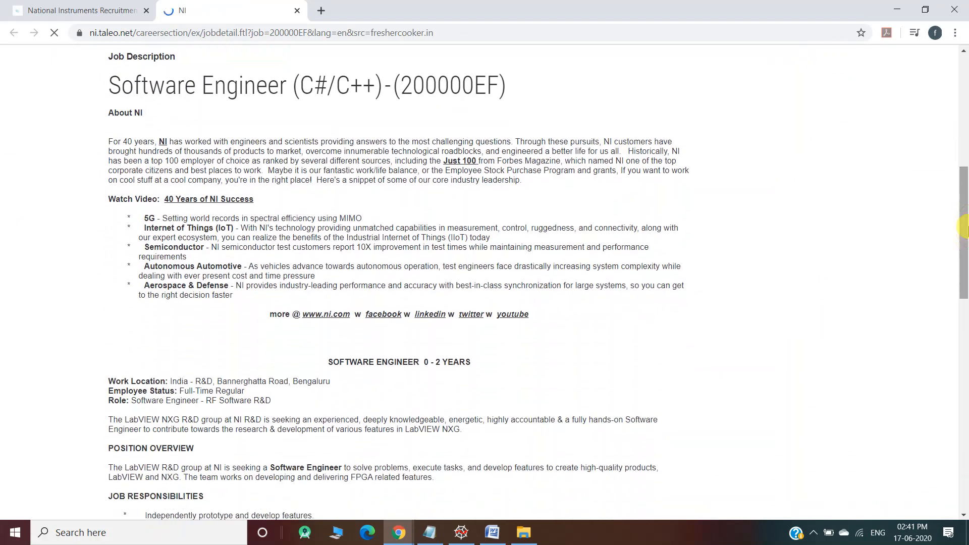
scroll("down", 3)
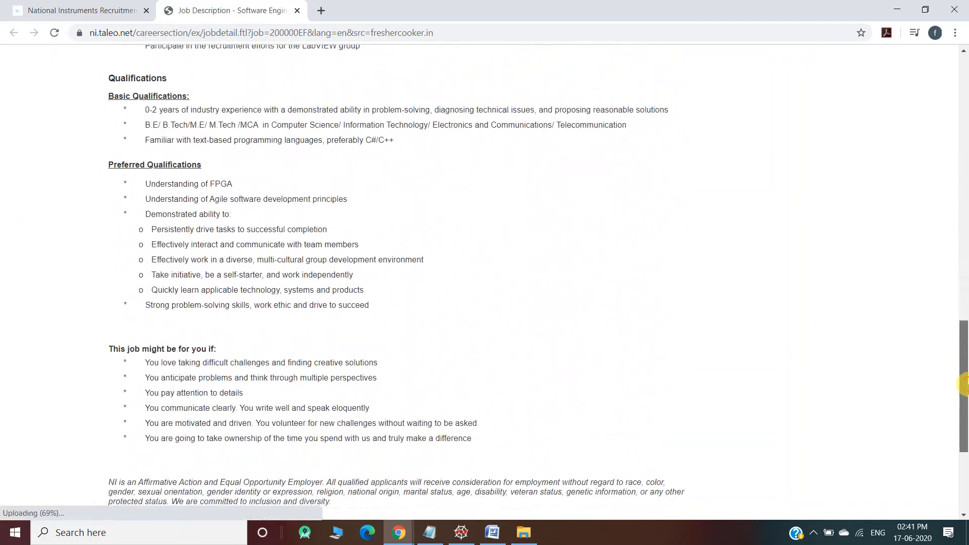
scroll("up", 3)
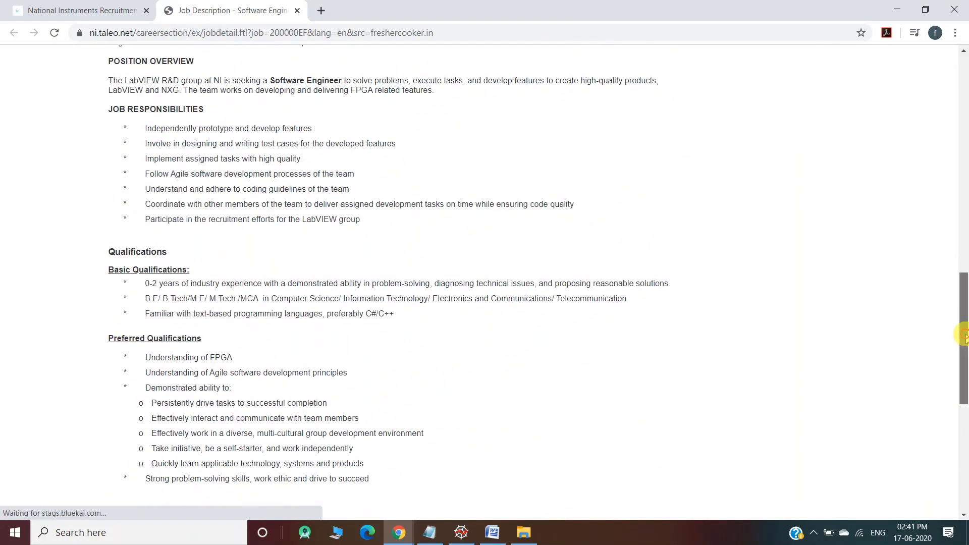
scroll("up", 3)
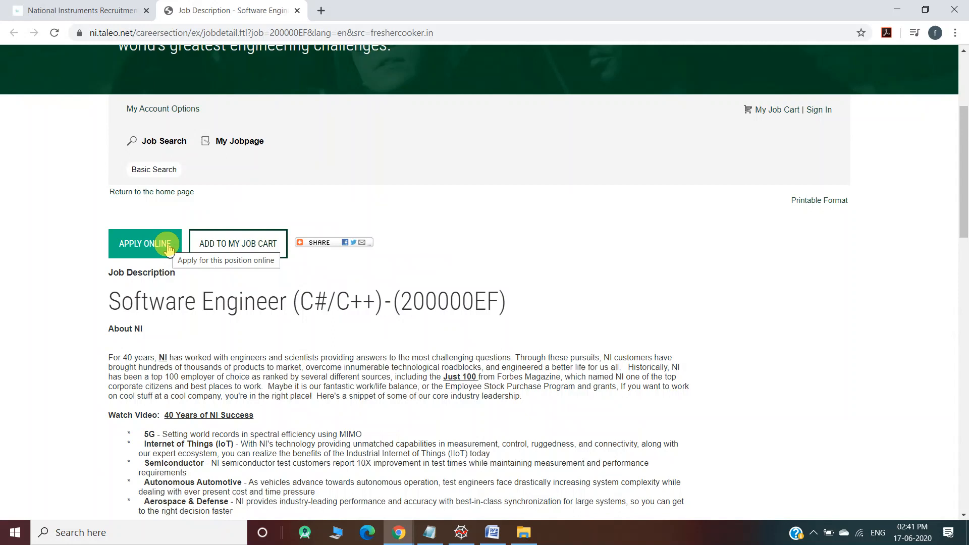
left_click(145, 243)
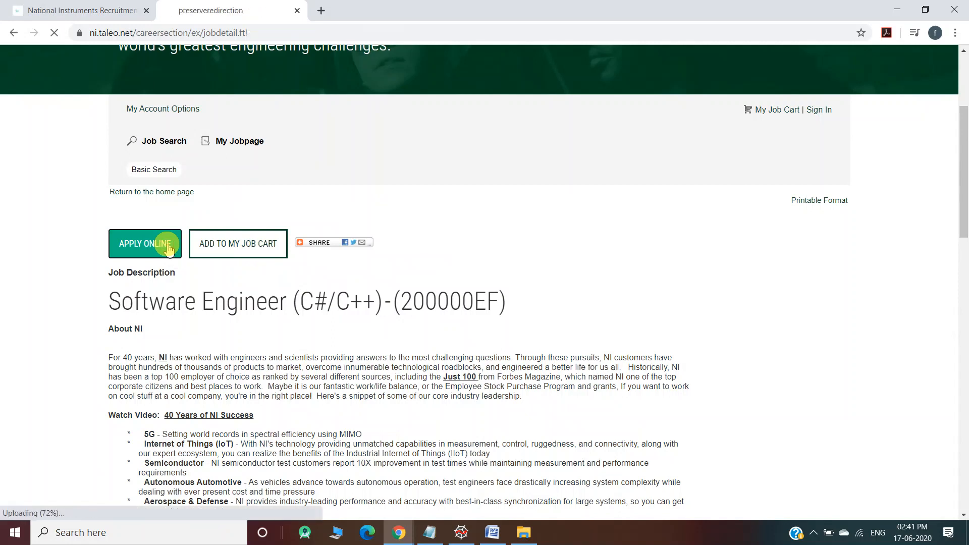
left_click(145, 243)
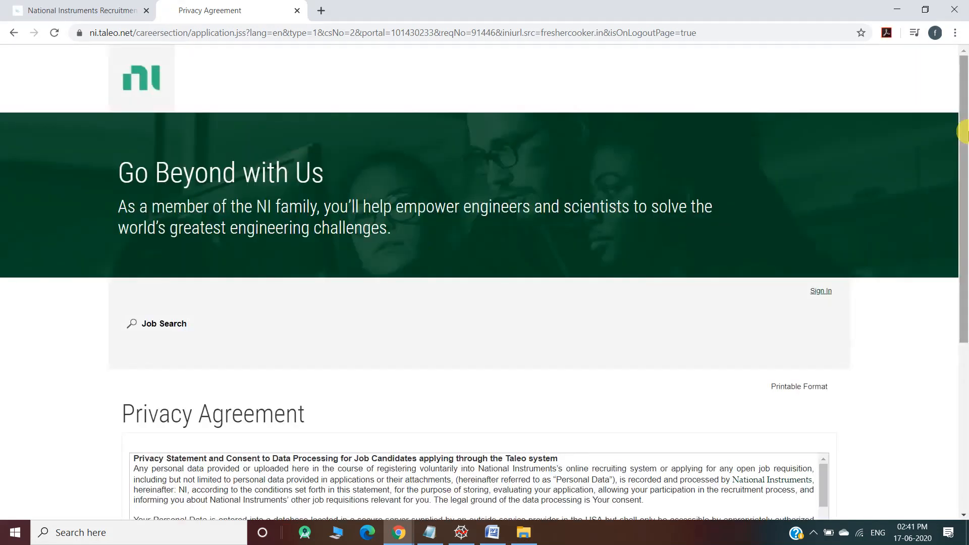
Accept the Privacy Agreement to reach the Taleo login page
scroll("down", 3)
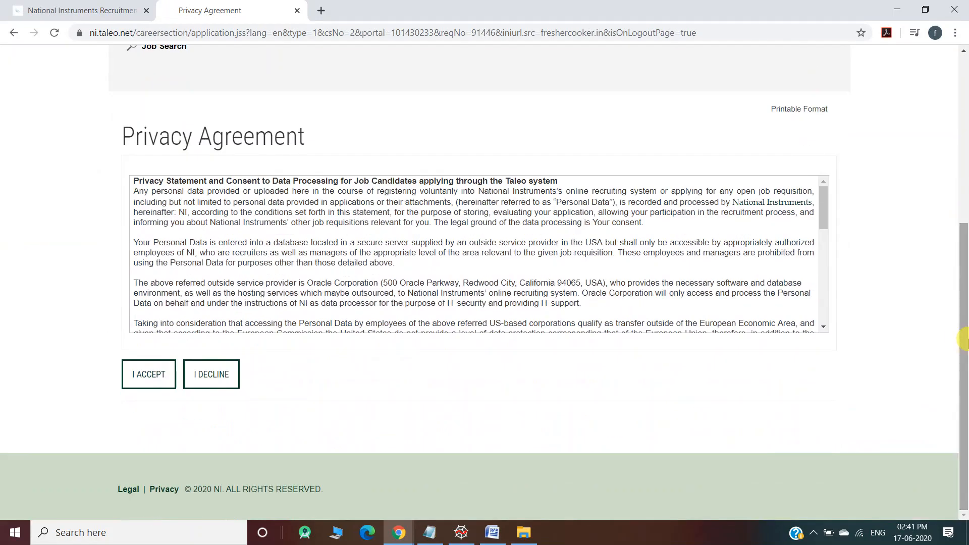
left_click(149, 374)
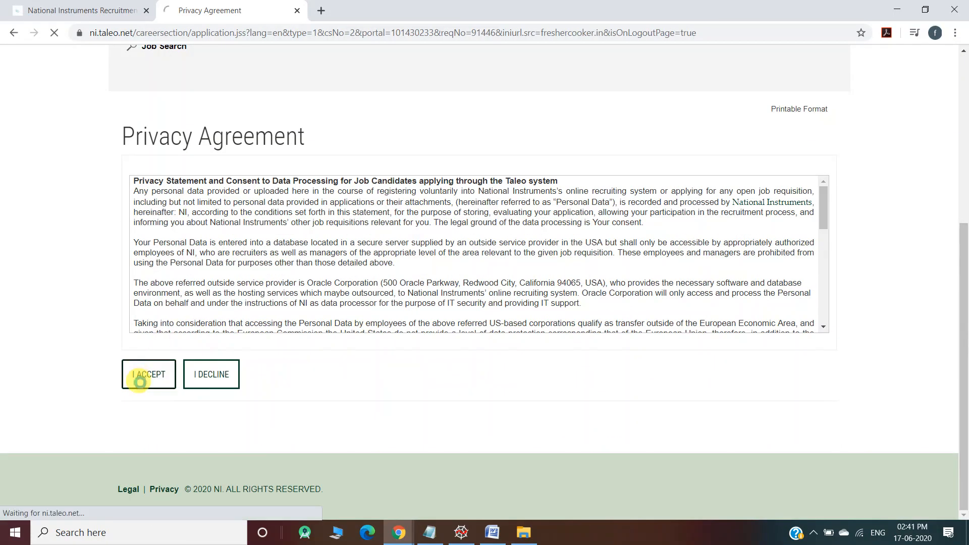
left_click(148, 374)
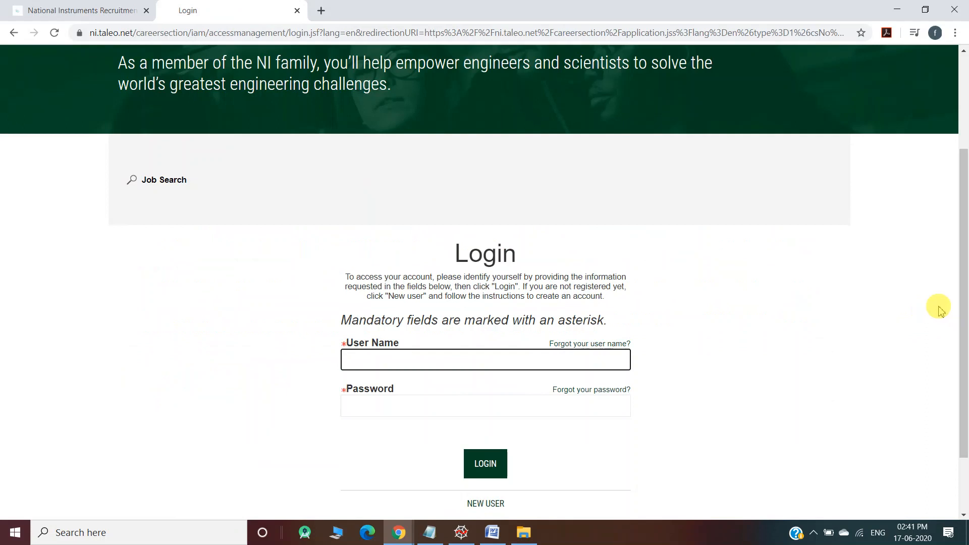
Choose NEW USER below the login form to open New User Registration
left_click(485, 359)
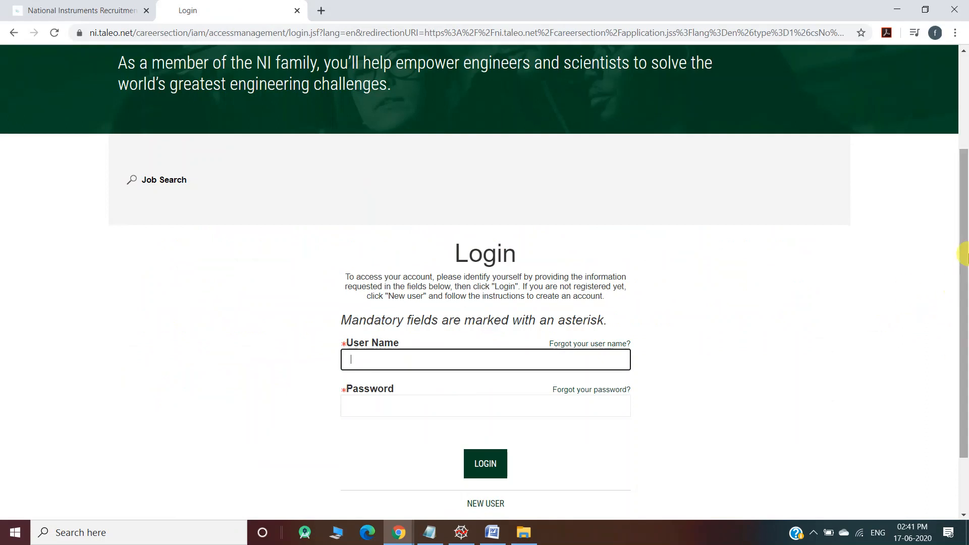
scroll("down", 3)
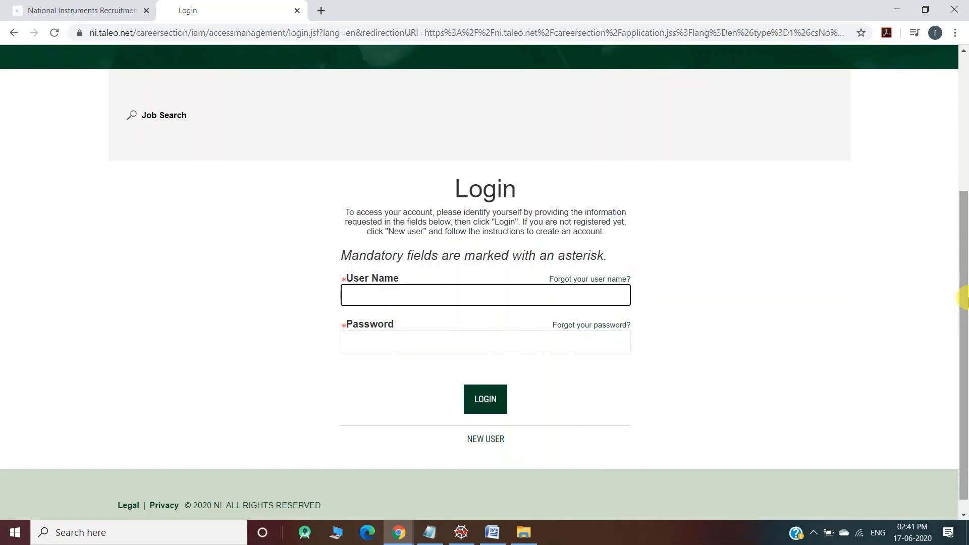
mouse_move(485, 439)
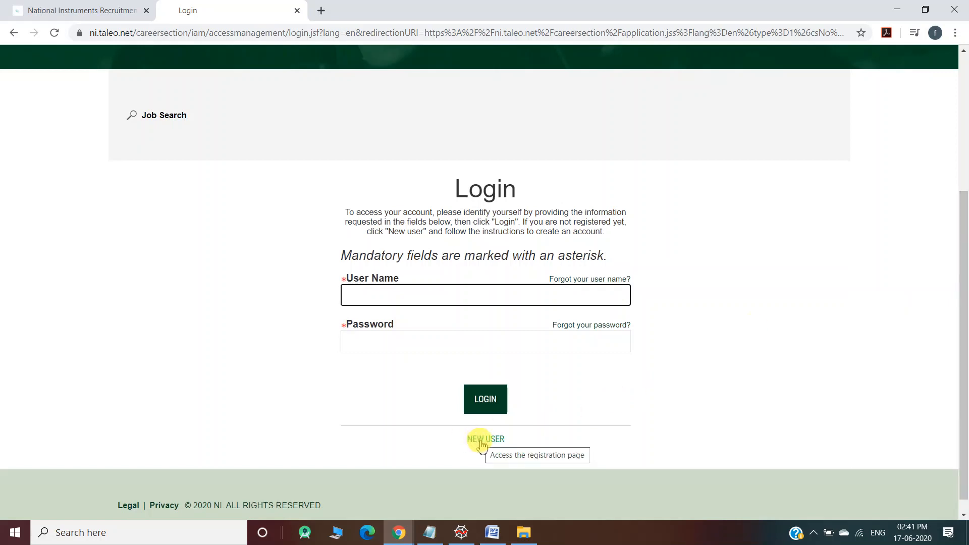
left_click(485, 439)
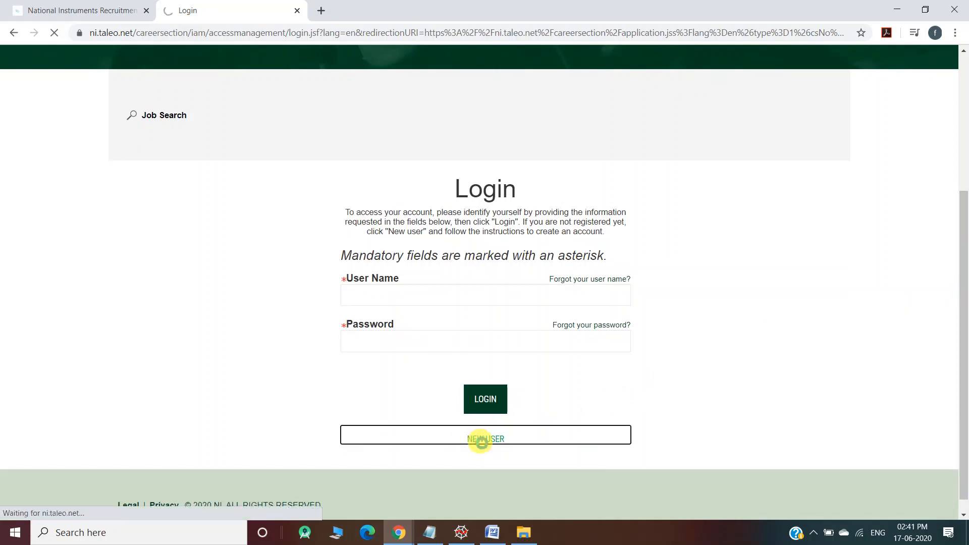
left_click(486, 435)
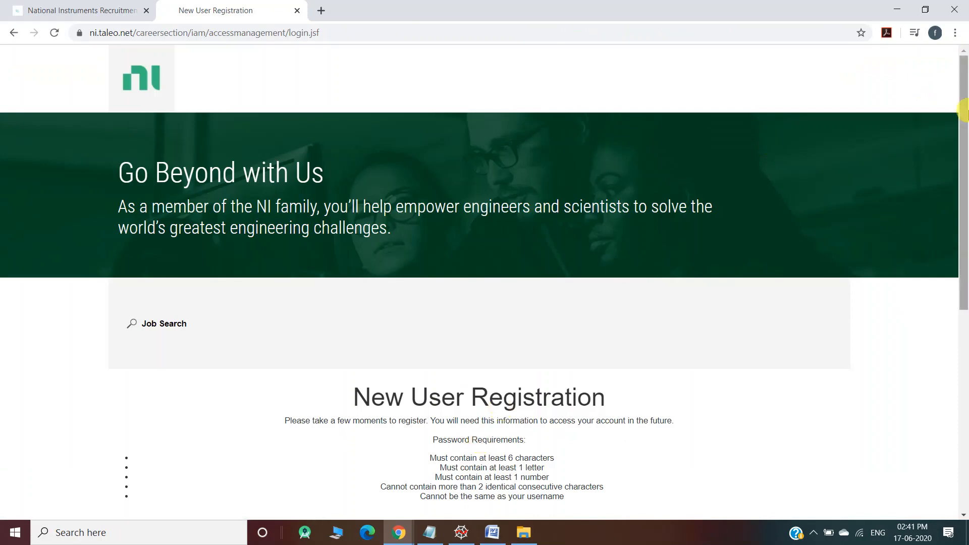
Switch to the first tab and scroll the Freshers Camp post to the Apply Link
scroll("down", 3)
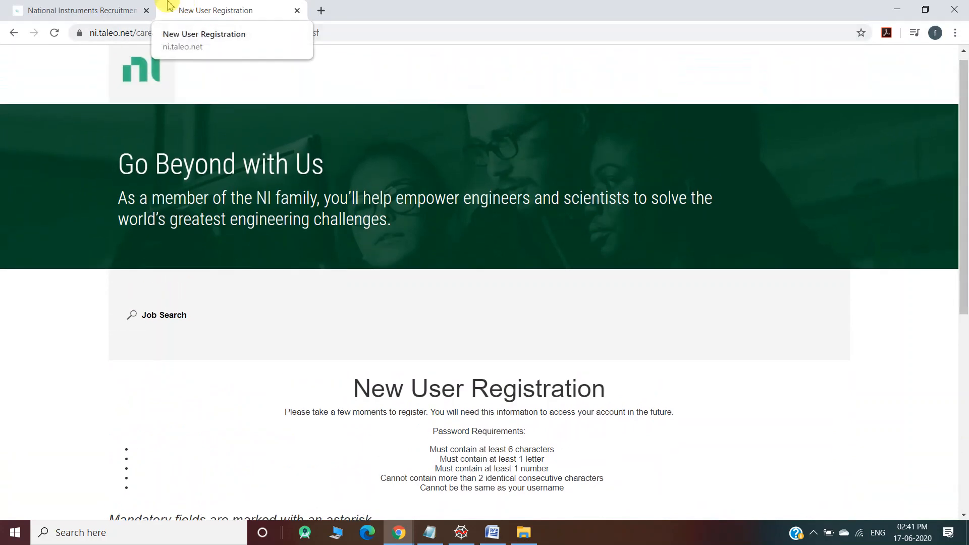
left_click(80, 11)
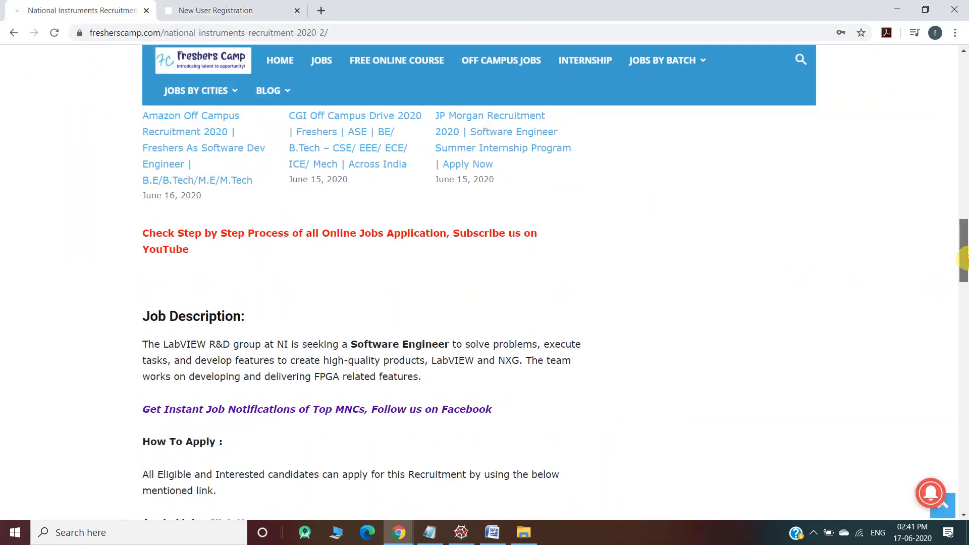
scroll("down", 3)
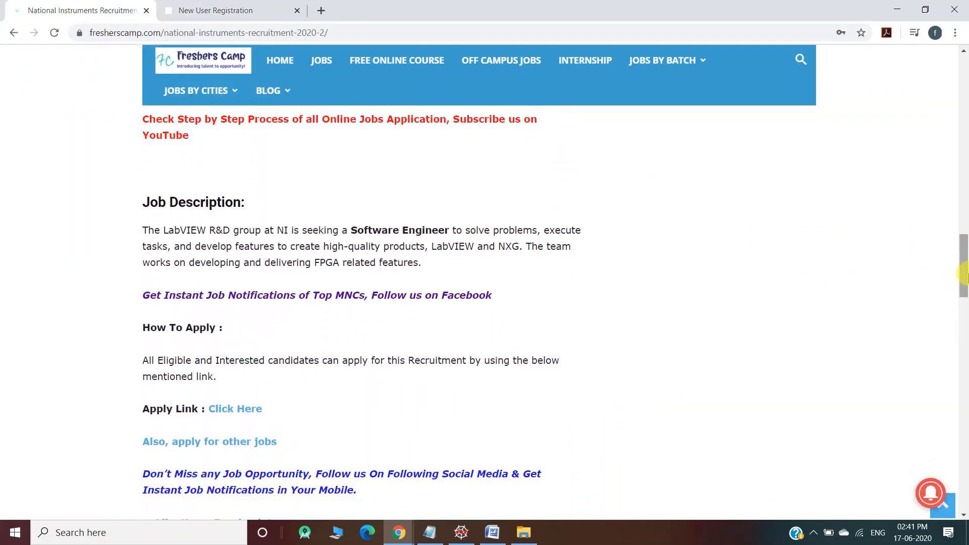